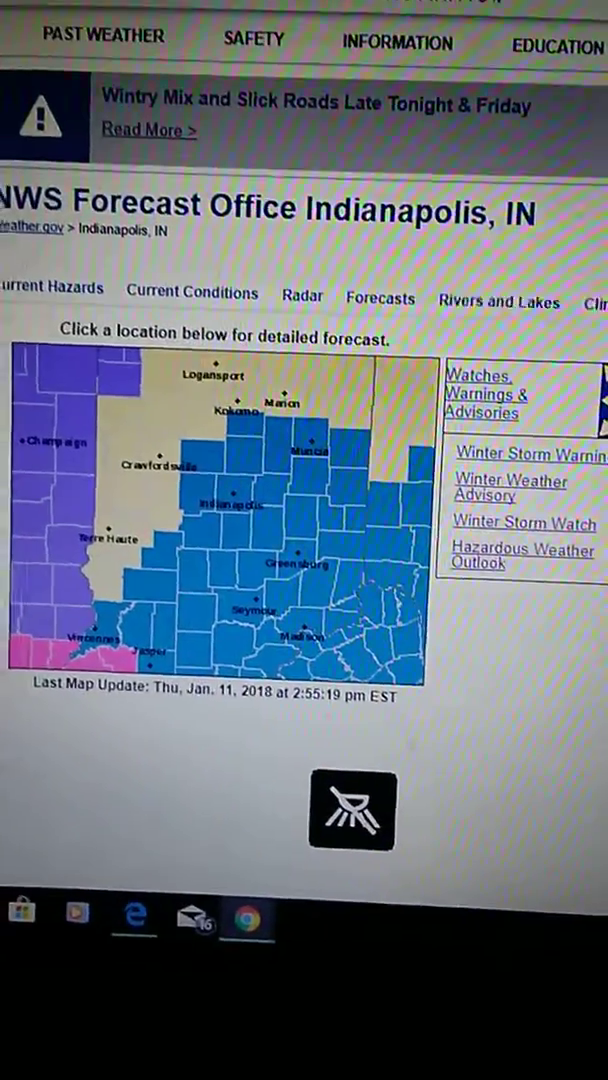
scroll("up", 3)
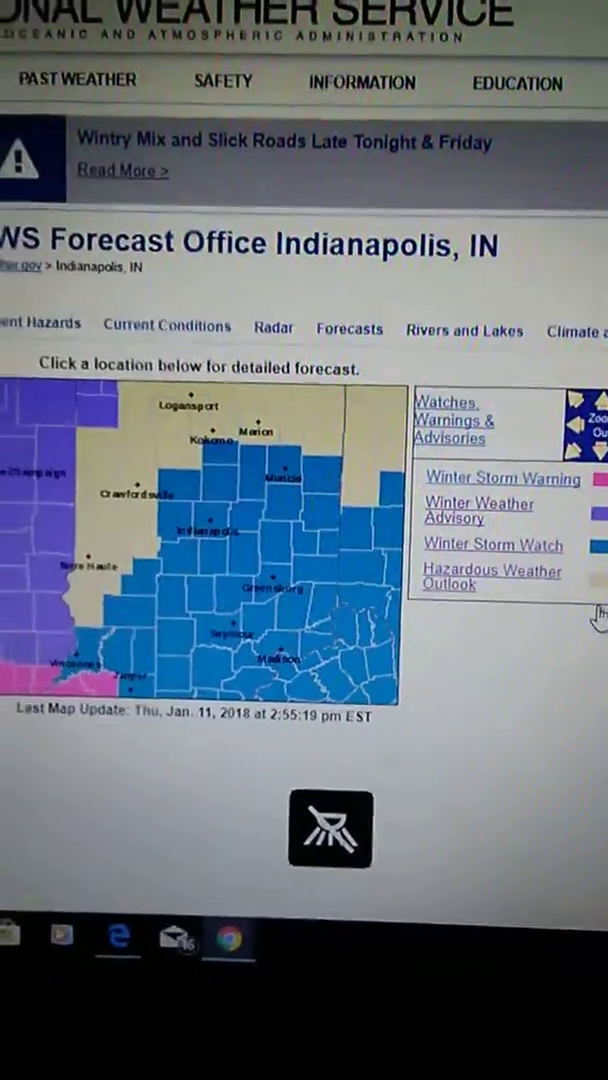